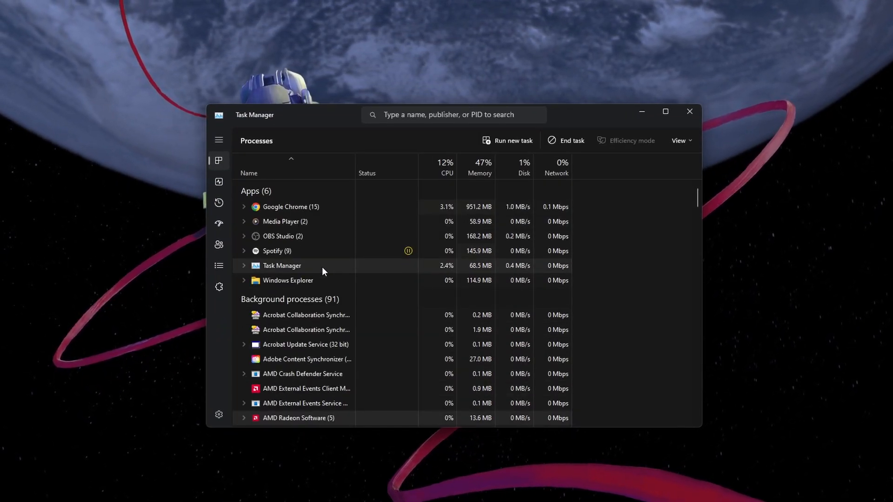
mouse_move(324, 255)
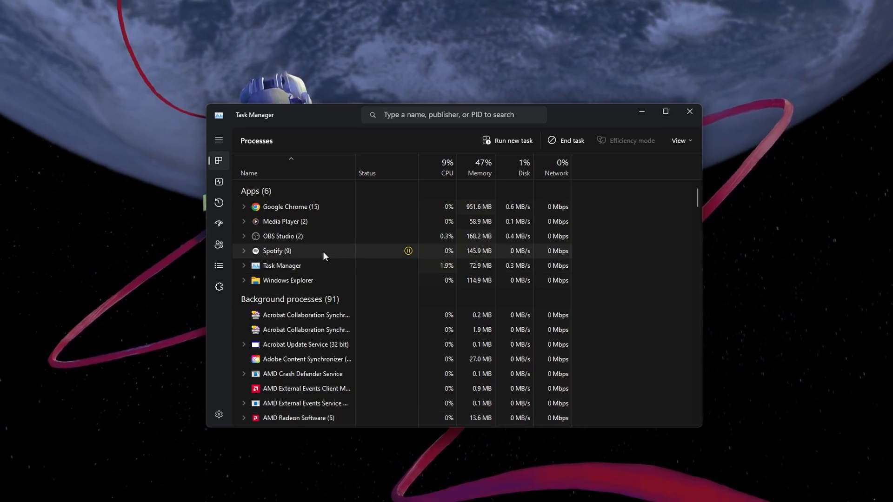
- Scroll the Xbox Status page down to the Services list and the expanded Account & profile services
scroll(down, 3)
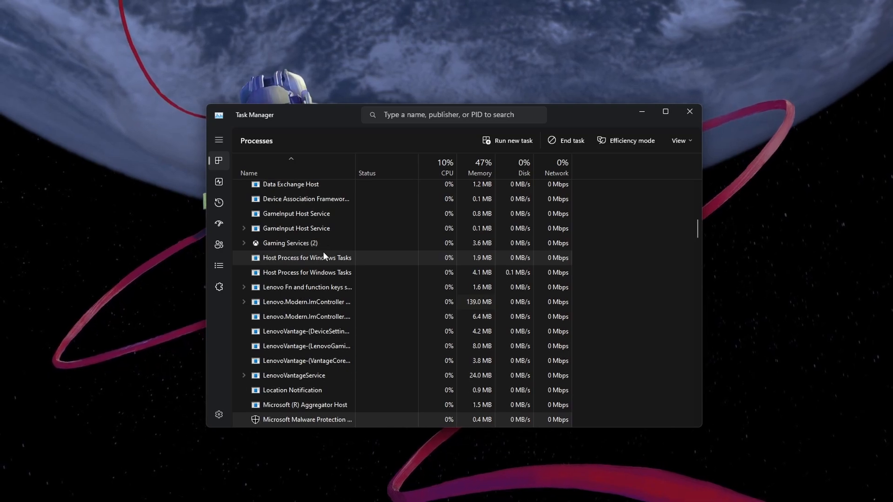
scroll(down, 3)
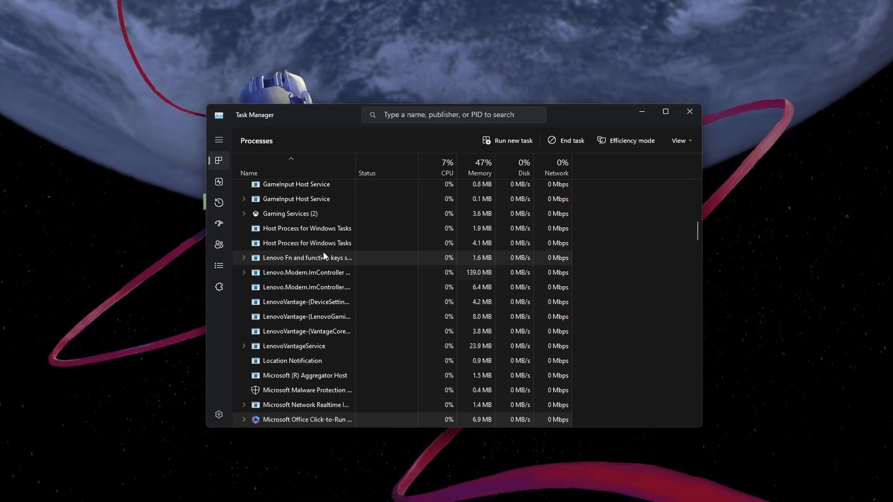
scroll(down, 3)
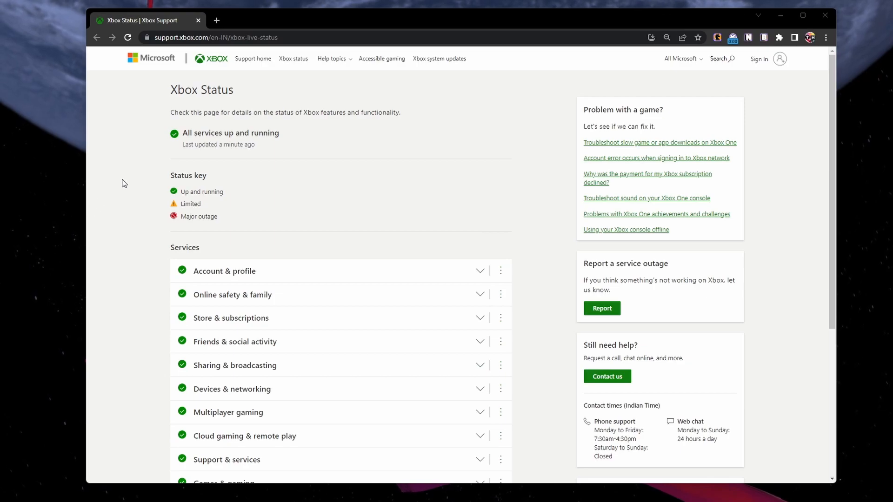
scroll(down, 3)
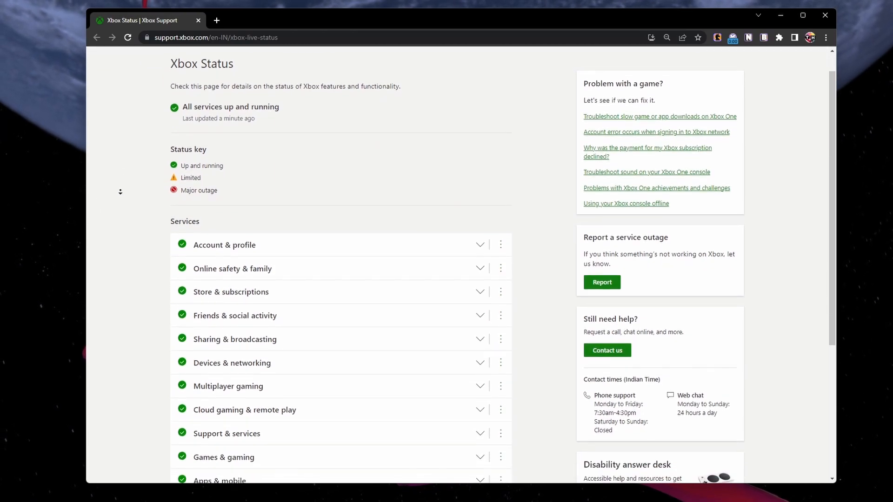
scroll(down, 3)
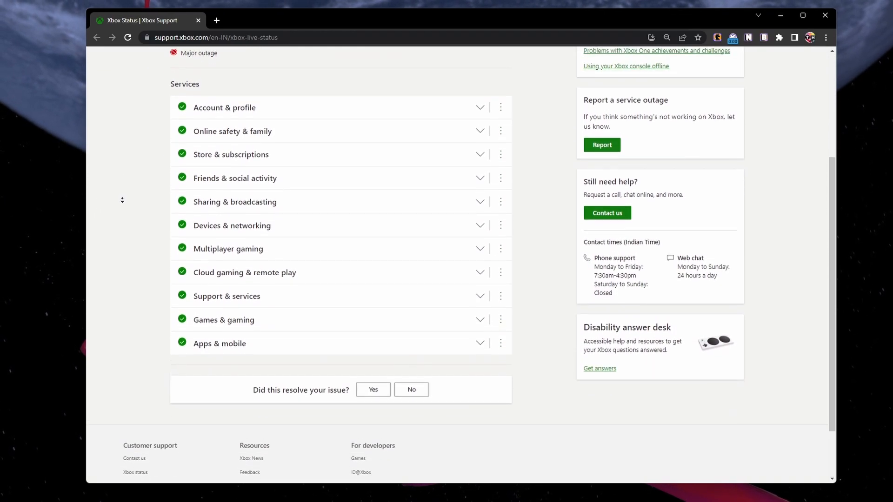
scroll(down, 3)
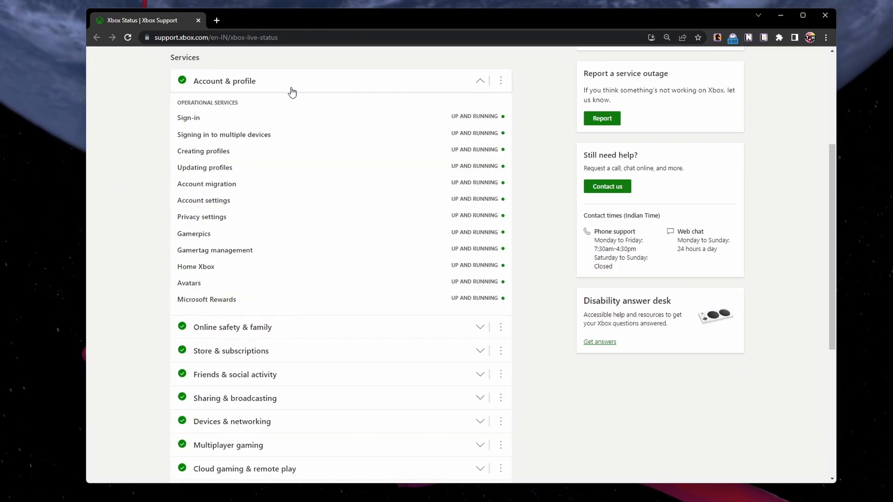
mouse_move(201, 89)
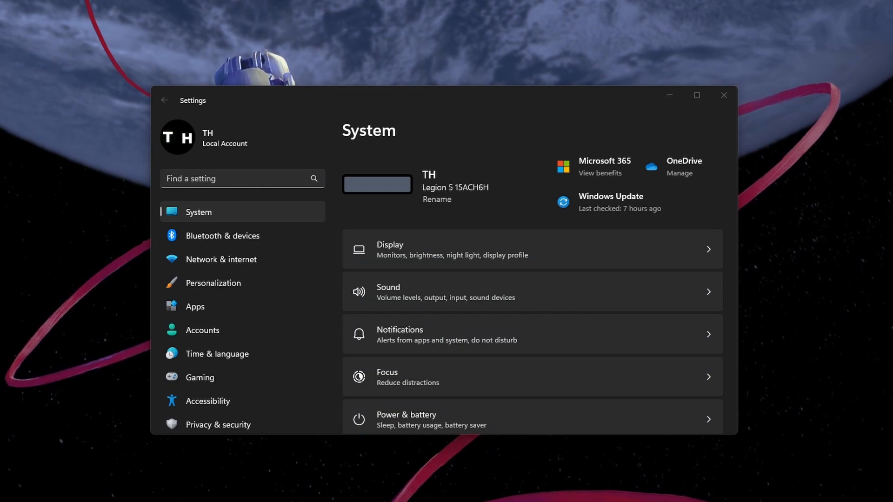
- Search Installed apps for 'xbox' and reach the Xbox app's Advanced options via its three-dot menu
click(196, 307)
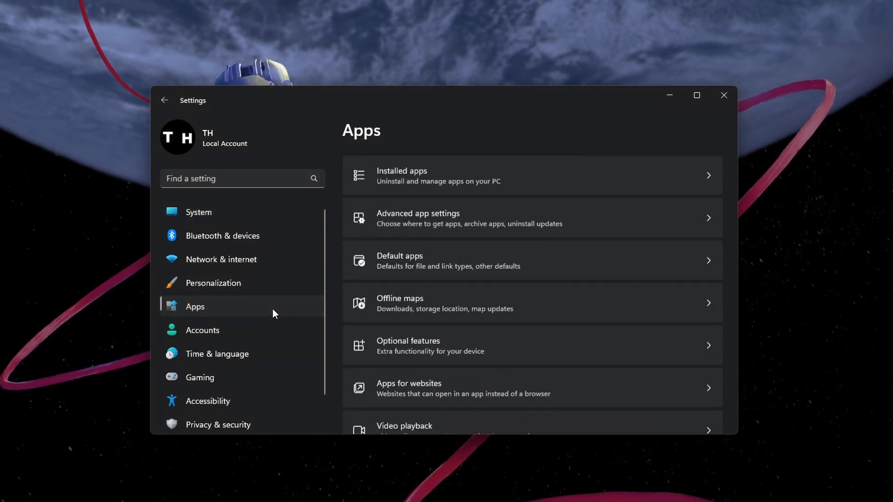
click(402, 176)
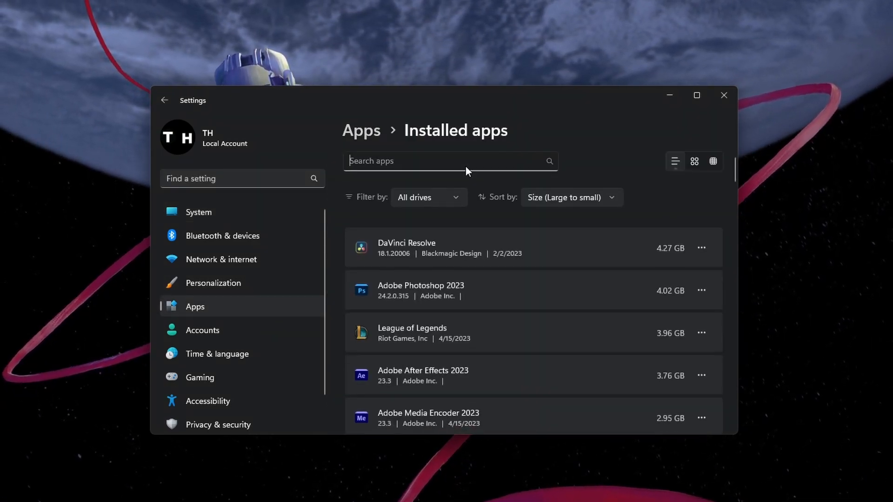
text(xbox)
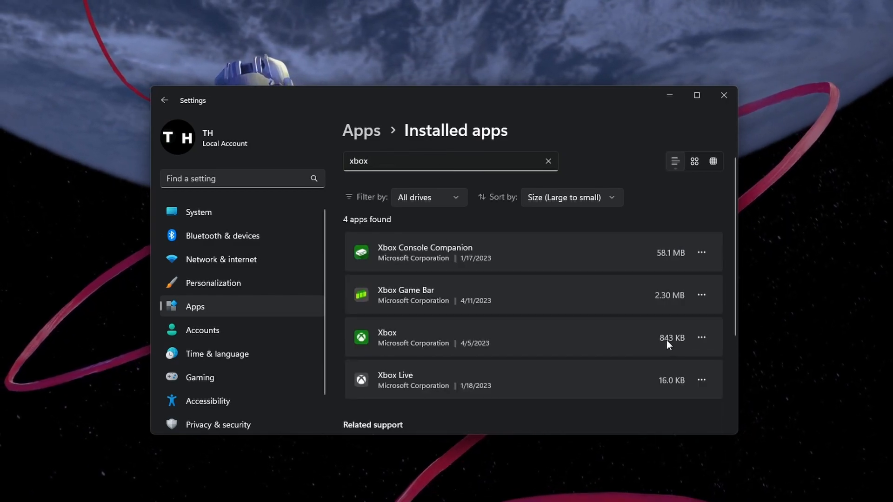
click(701, 338)
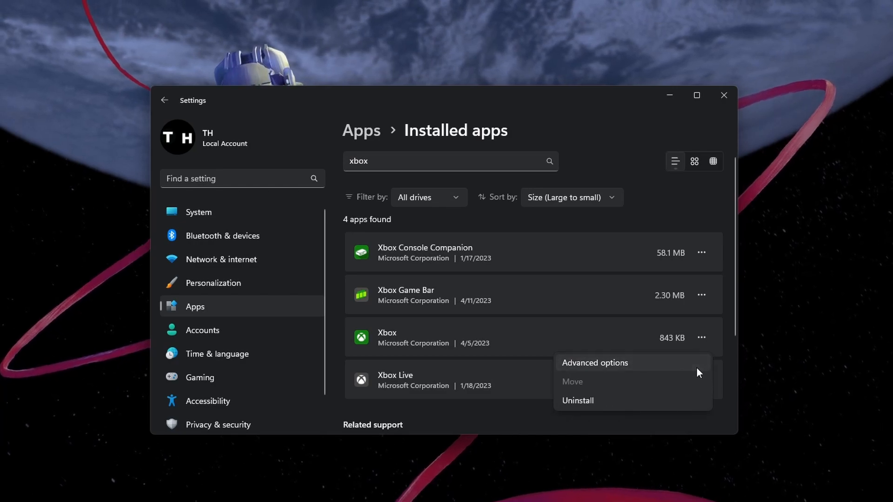
click(595, 362)
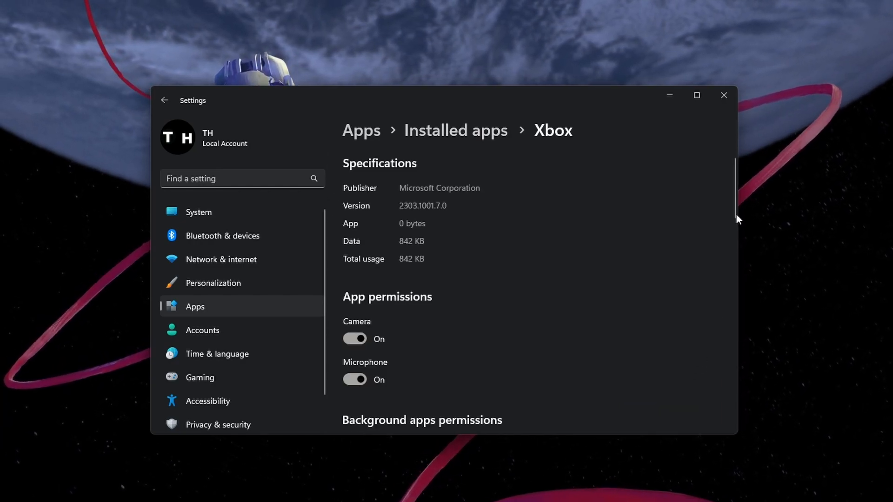
- Repair the Xbox app, then reset it and confirm, both showing completion checkmarks
scroll(down, 3)
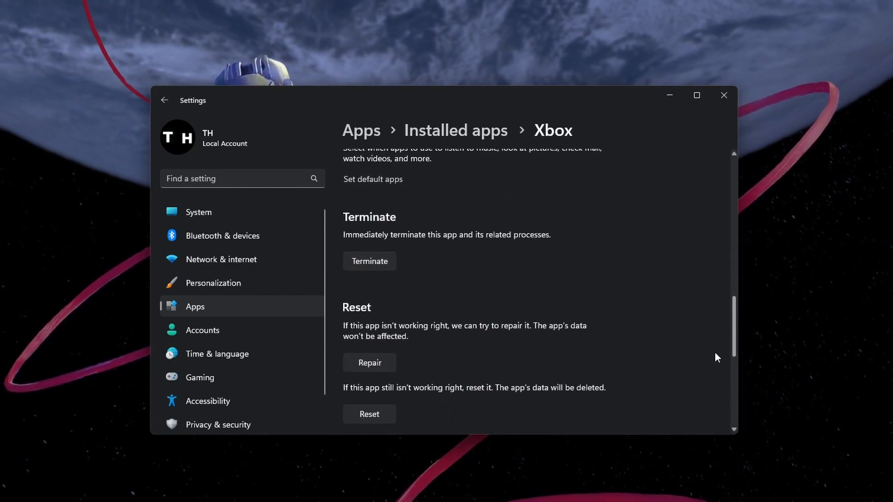
scroll(down, 3)
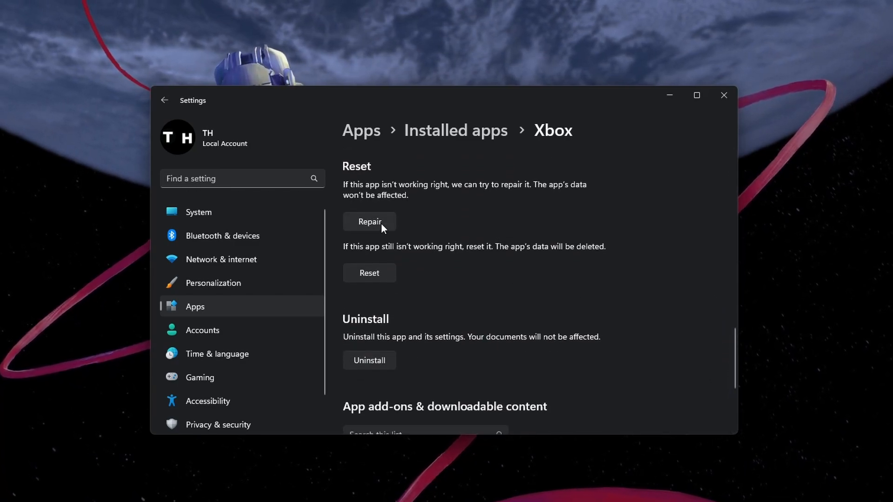
click(369, 221)
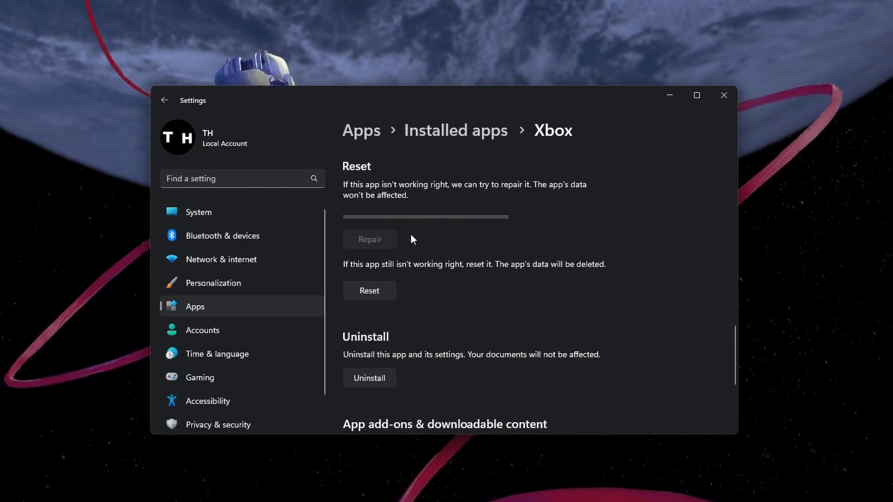
click(370, 239)
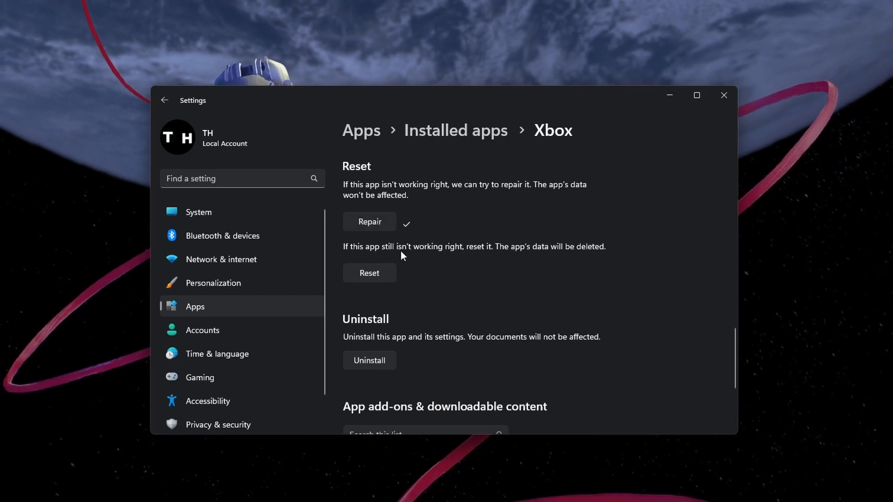
click(369, 273)
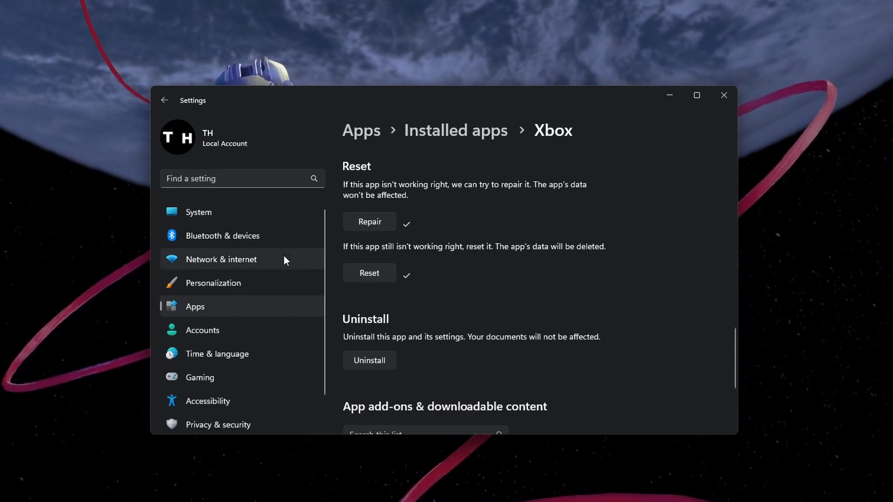
- Check the VPN page shows PrivadoVPN not connected, then go to the Date & time settings
click(222, 260)
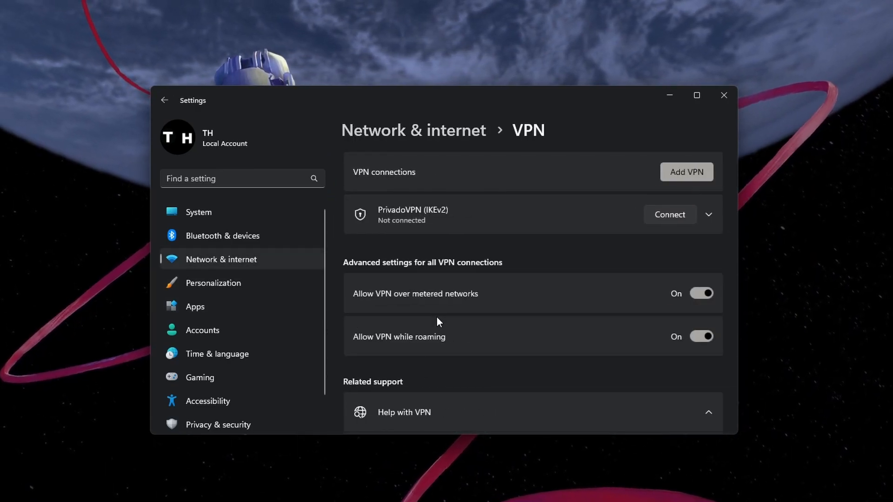
mouse_move(552, 251)
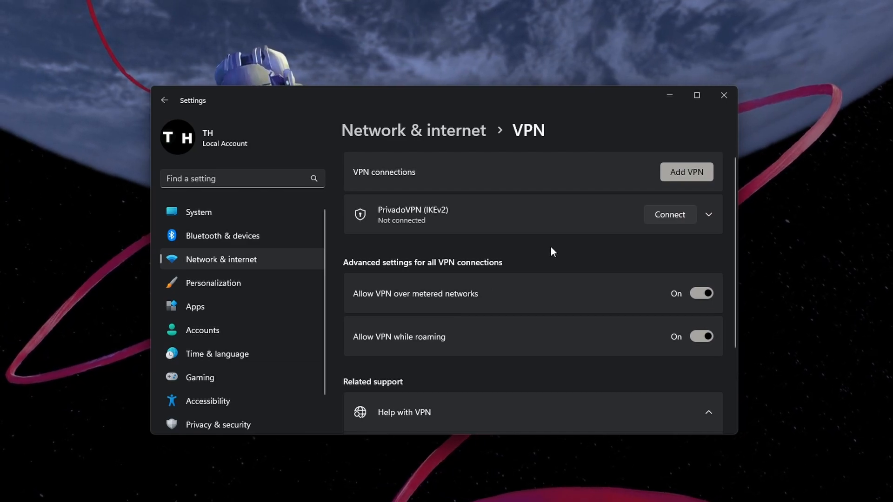
mouse_move(552, 251)
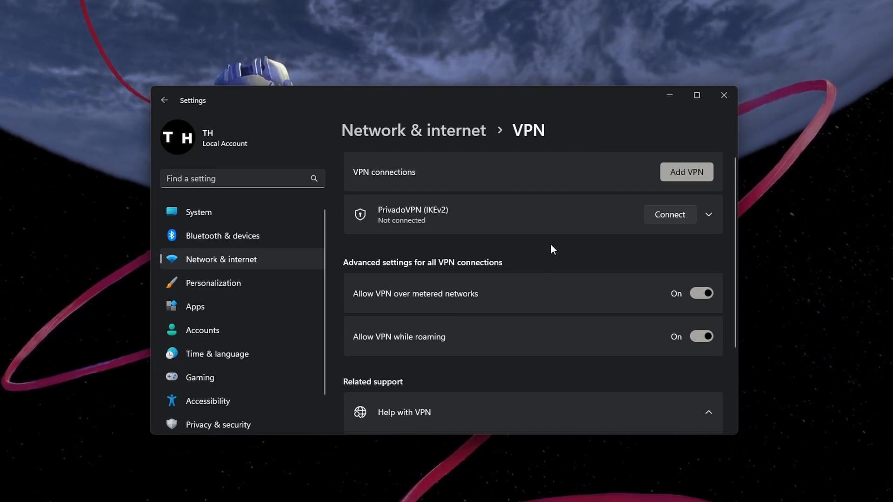
mouse_move(547, 250)
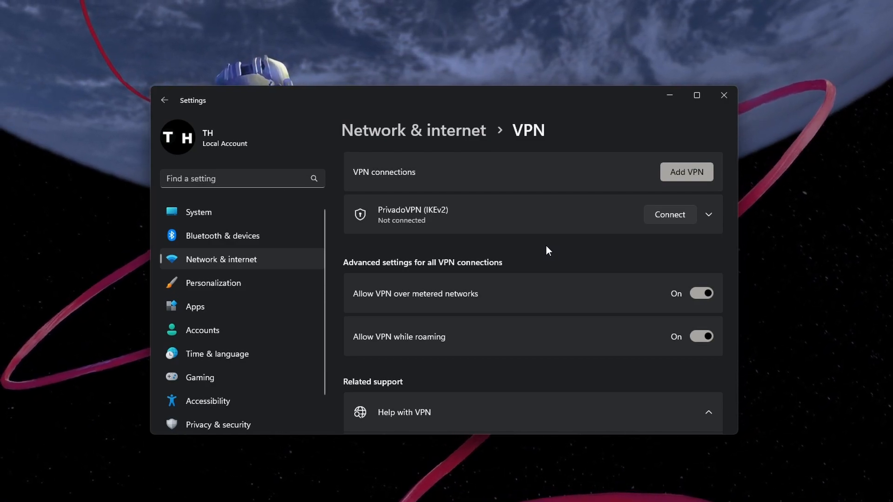
click(163, 100)
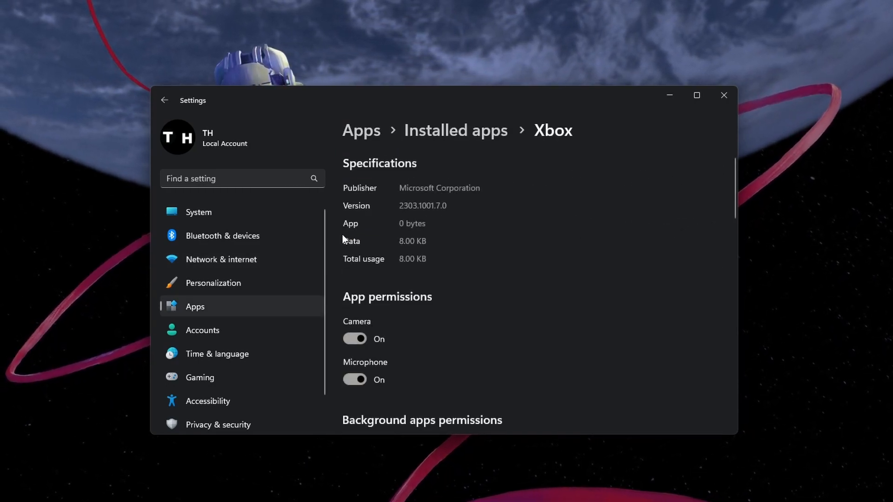
mouse_move(291, 261)
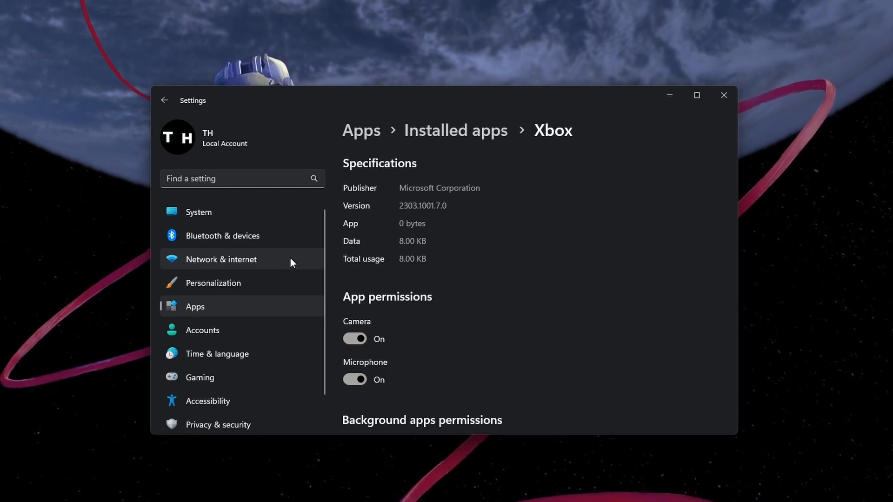
click(217, 353)
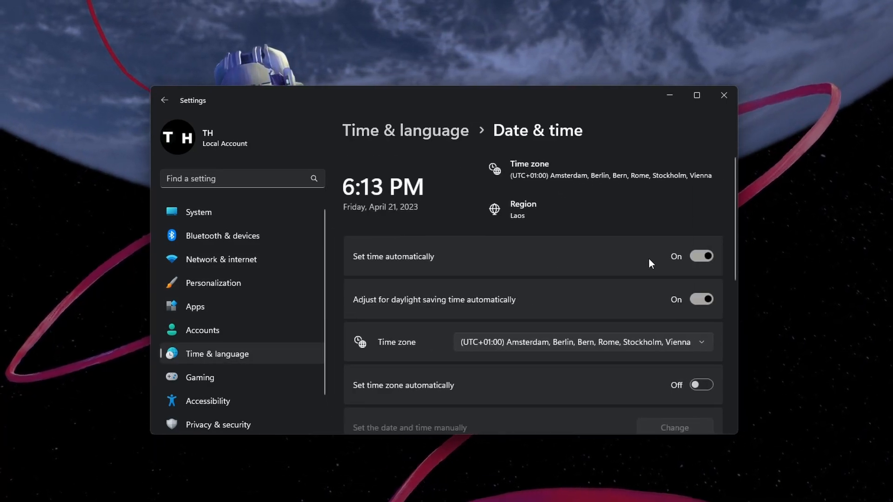
scroll(down, 3)
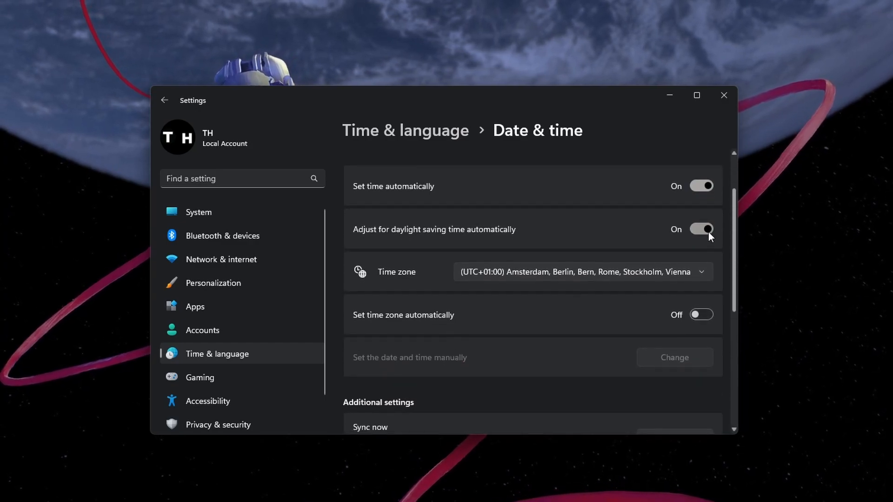